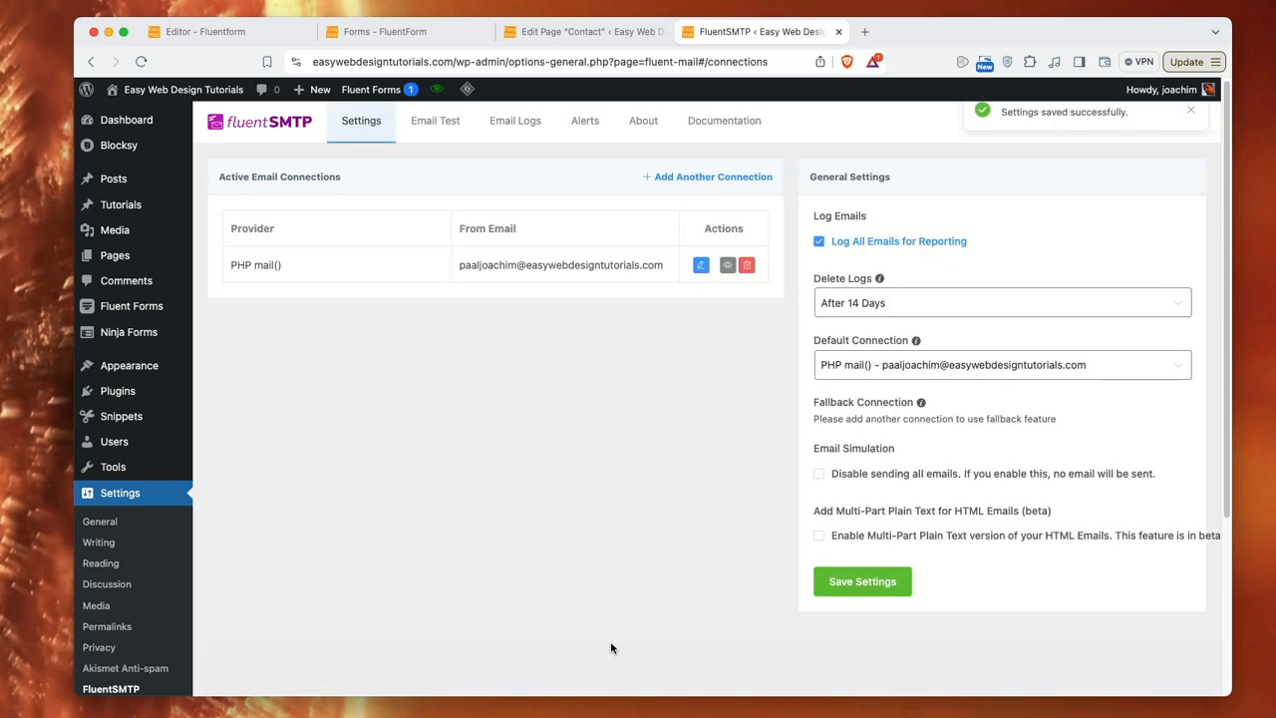
Switch to the Email Test form to send a test email
left_click(435, 122)
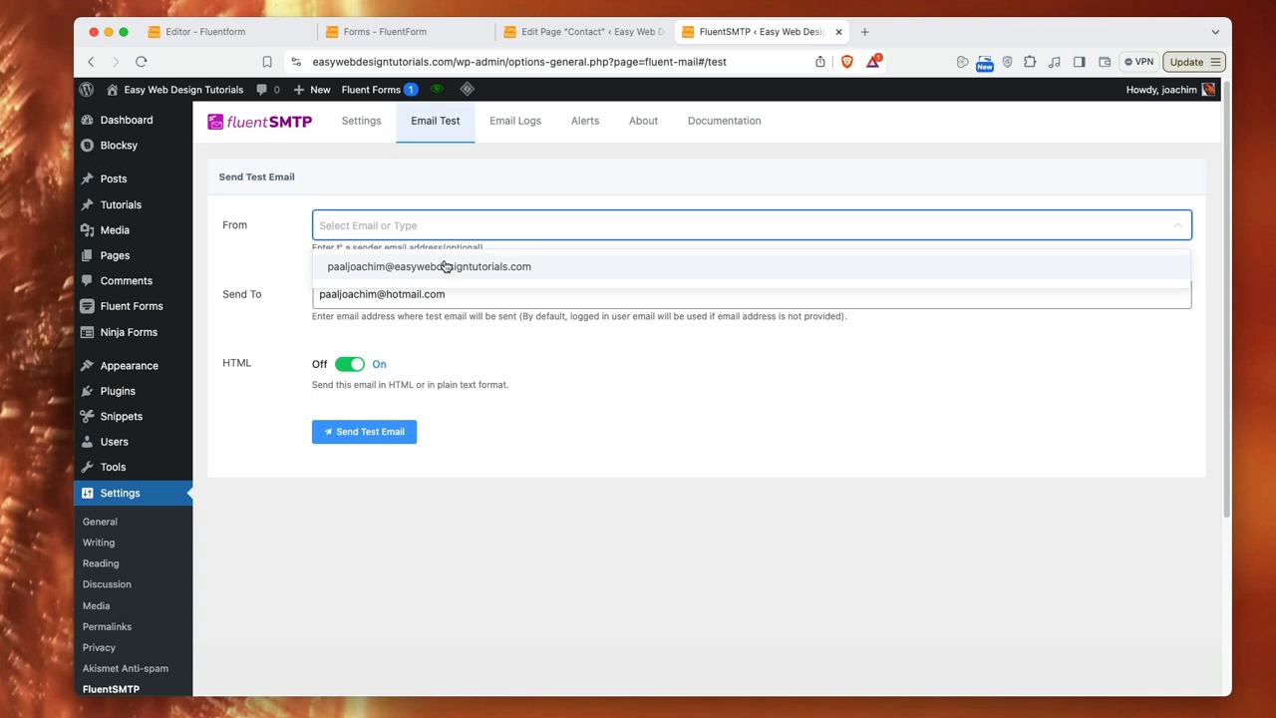
left_click(515, 122)
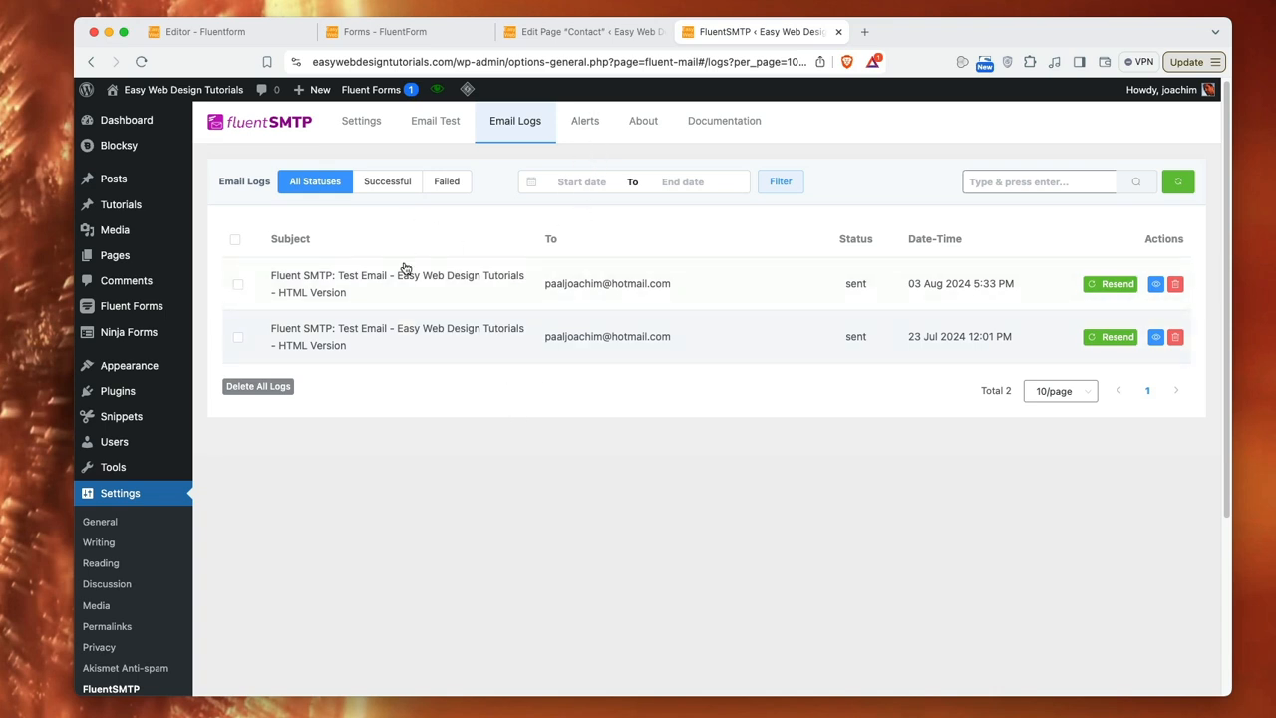